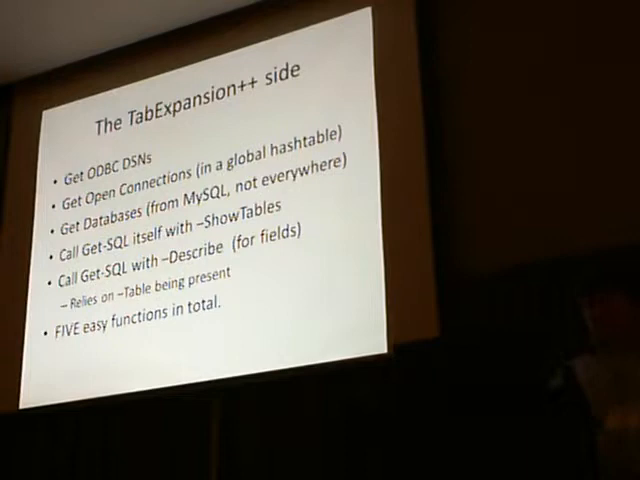
pyautogui.press('Right')
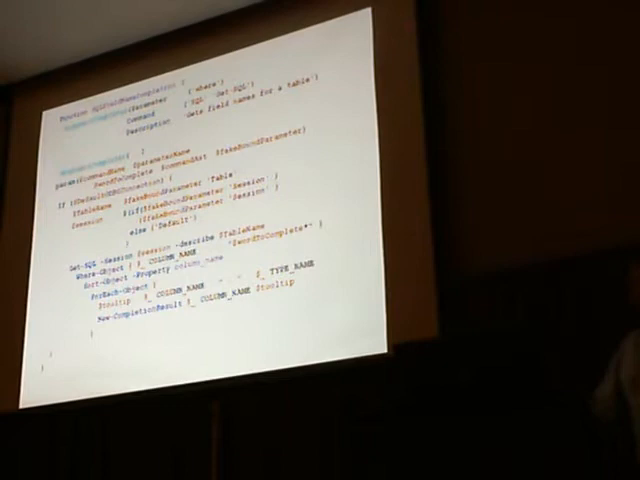